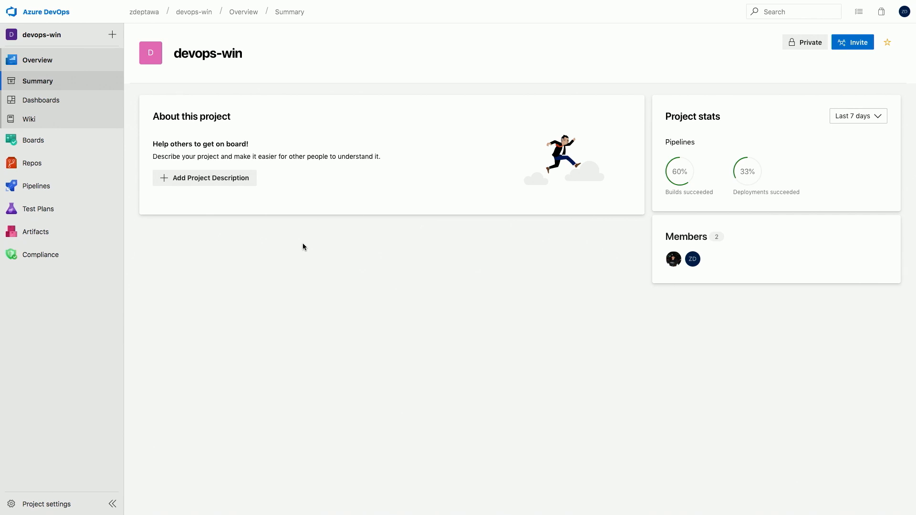
mouse_move(138, 215)
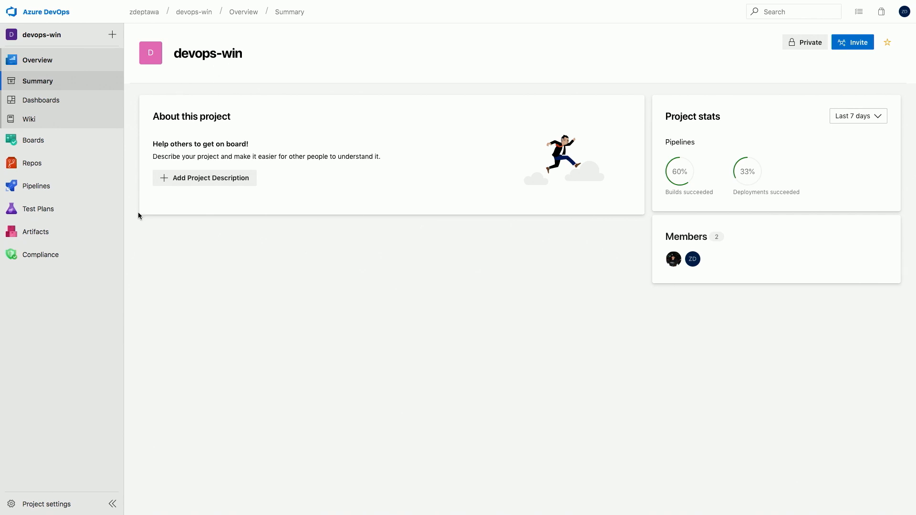
mouse_move(32, 163)
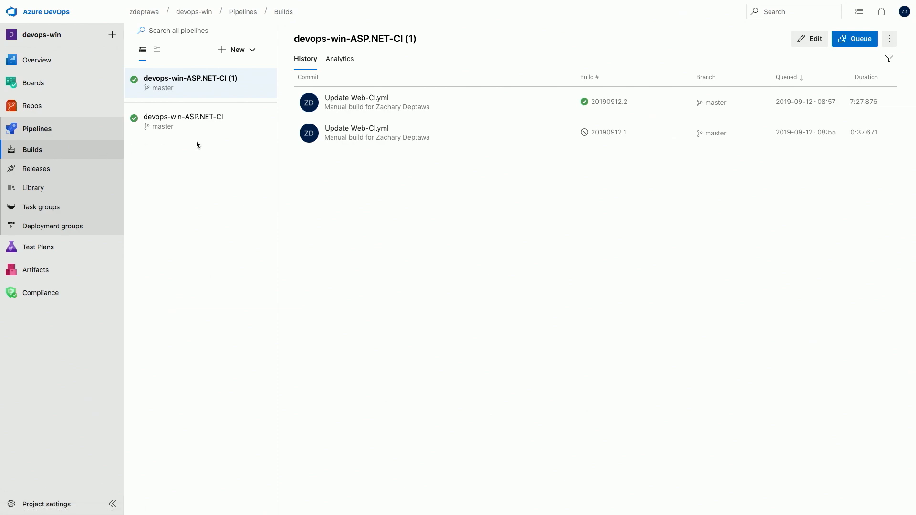
mouse_move(237, 50)
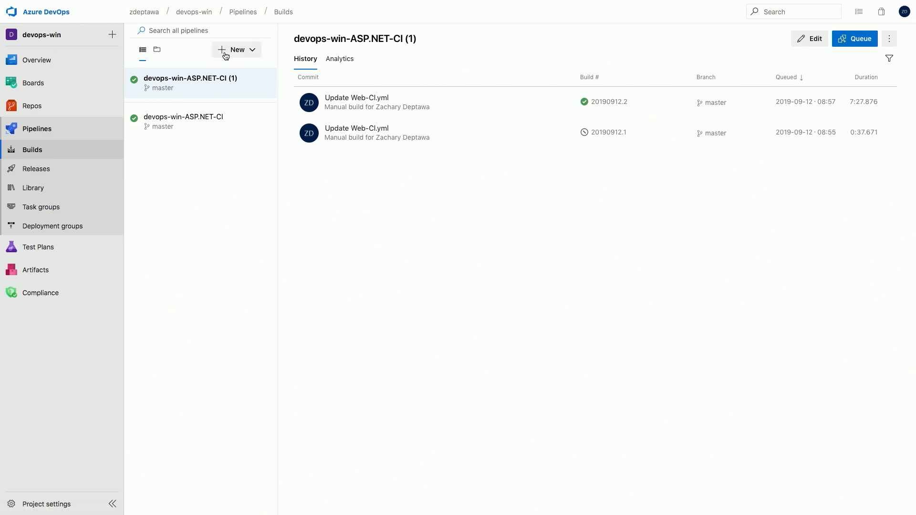
Start a classic-editor build pipeline sourced from GitHub repository abelsquidhead/MercuryHealthFull
left_click(236, 49)
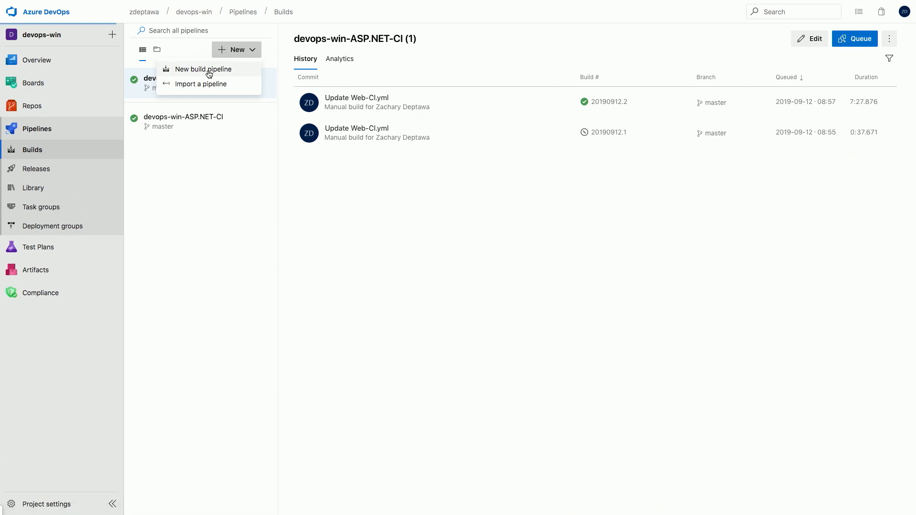
left_click(203, 69)
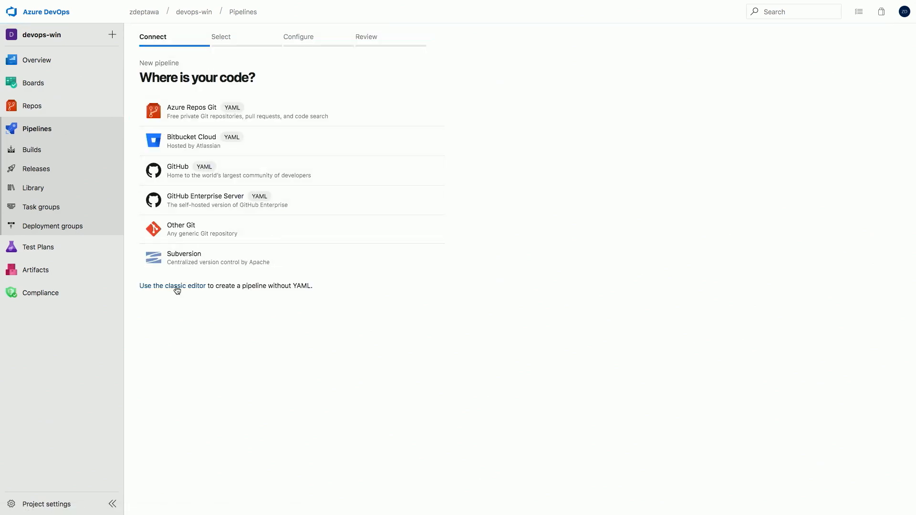
left_click(172, 286)
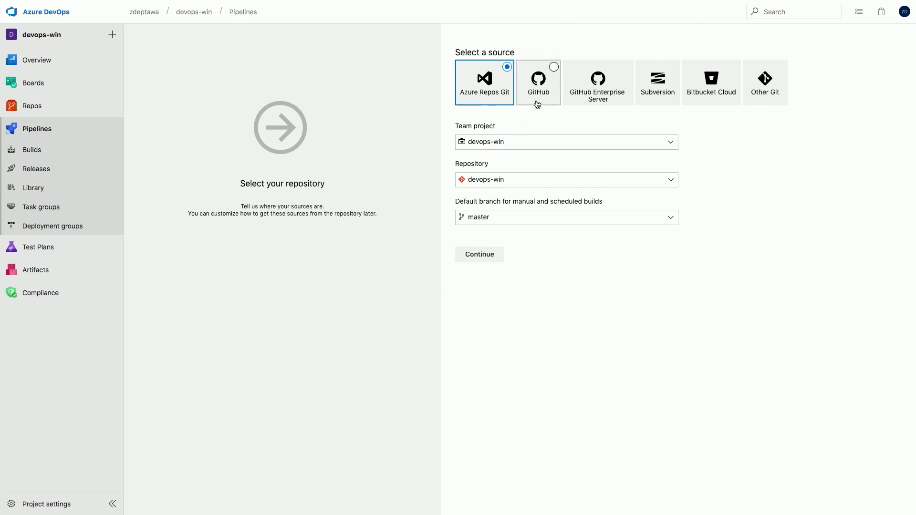
left_click(537, 81)
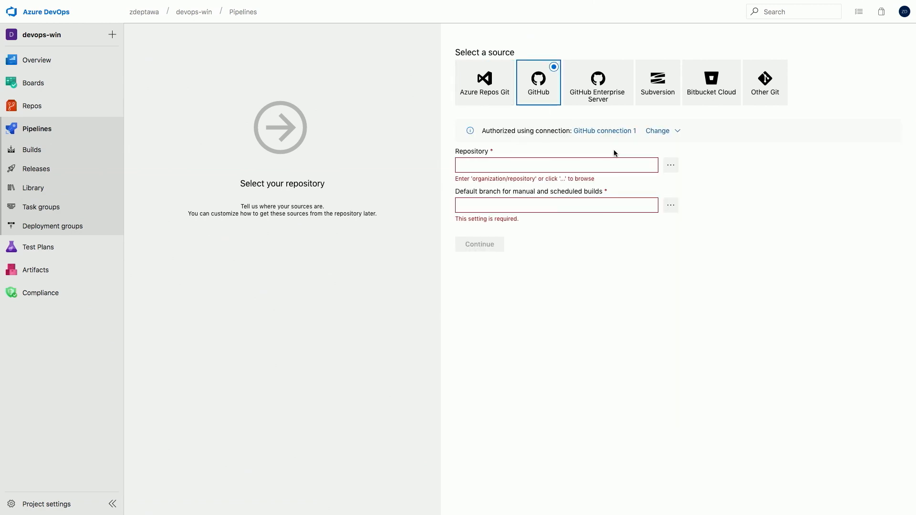
left_click(670, 164)
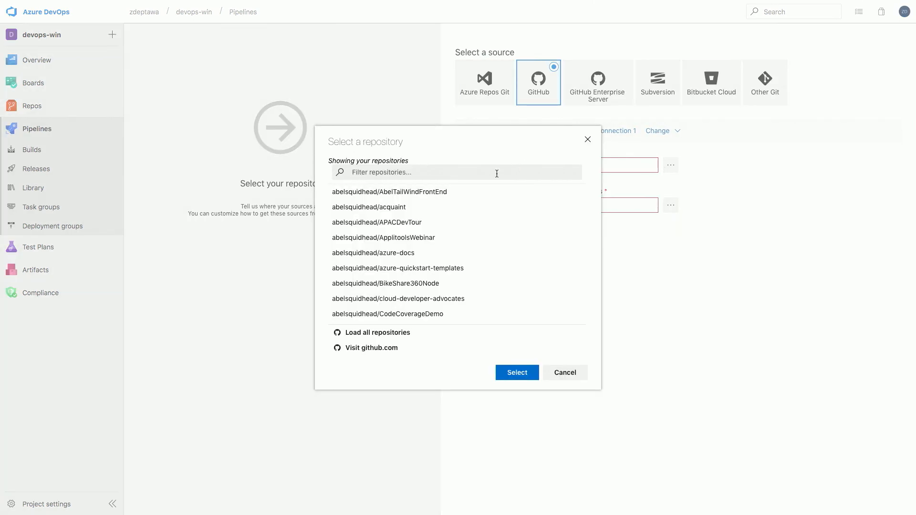
type("mercury")
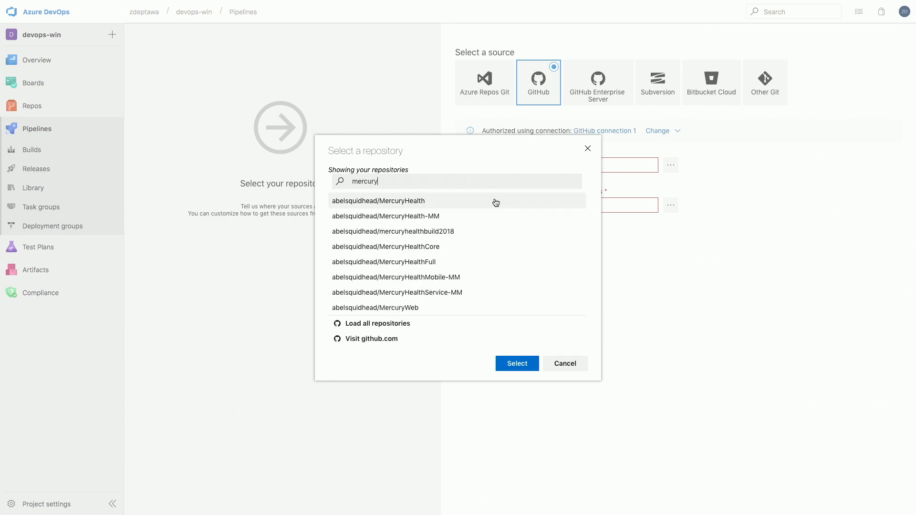
left_click(515, 364)
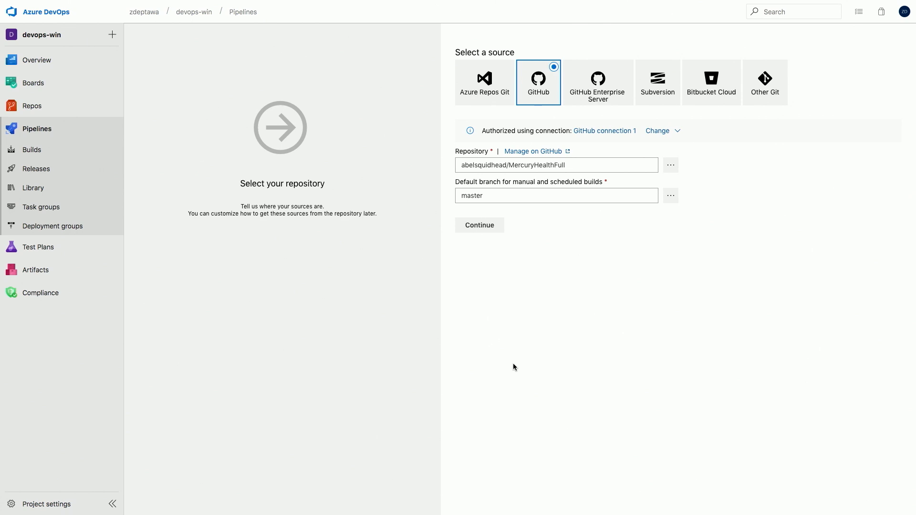
Apply the ASP.NET template to create pipeline devops-win-ASP.NET-CI (2)
left_click(478, 225)
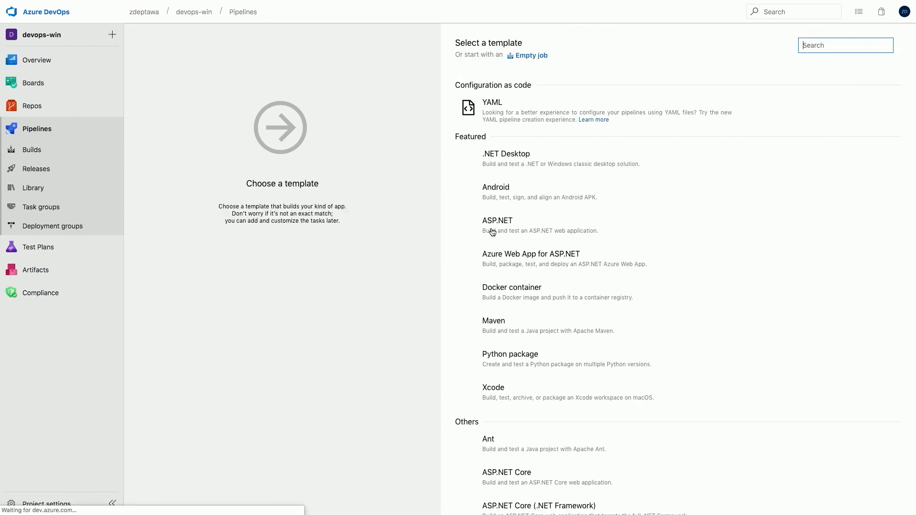
mouse_move(539, 226)
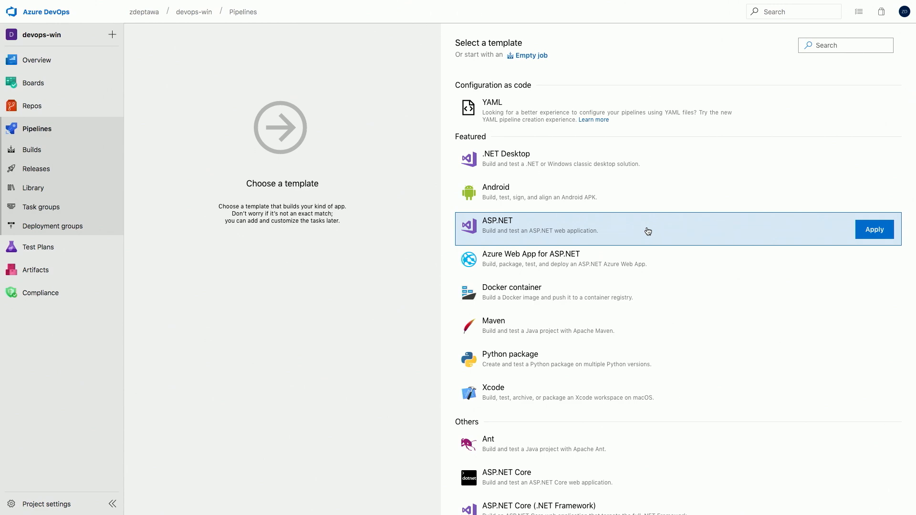
mouse_move(894, 234)
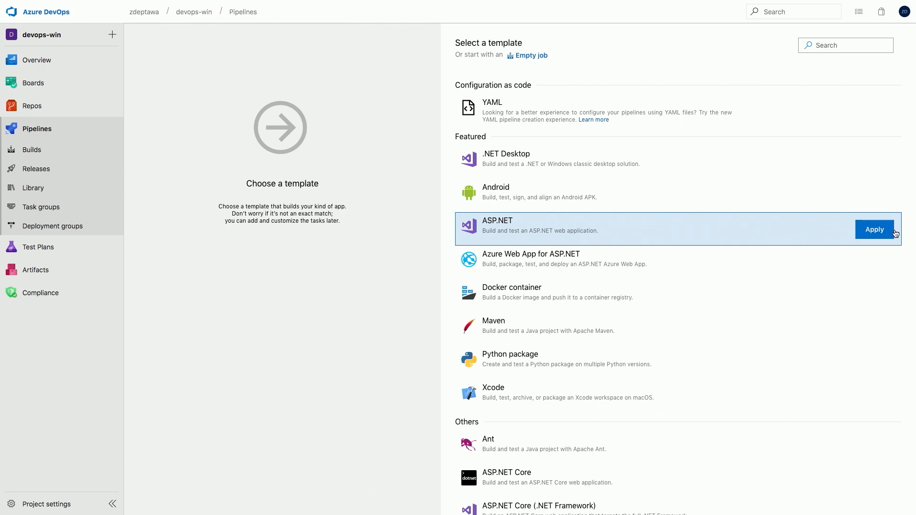
left_click(874, 229)
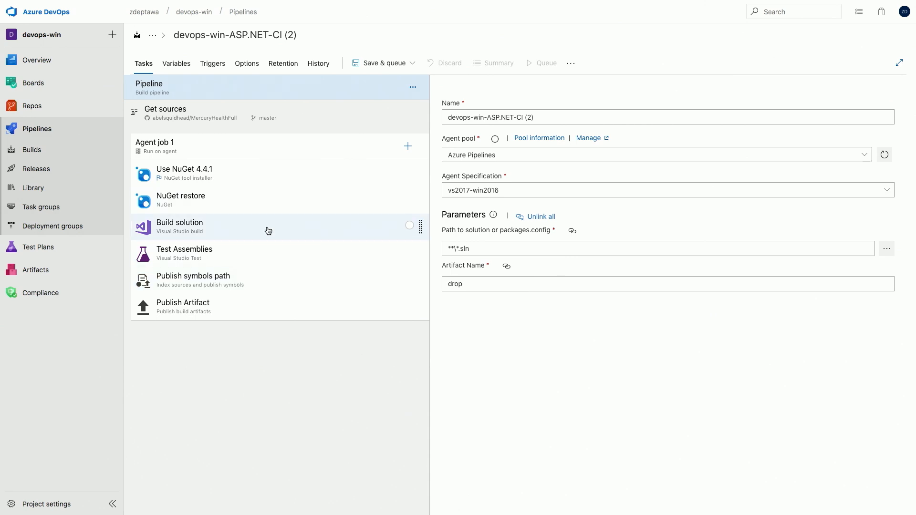
mouse_move(267, 240)
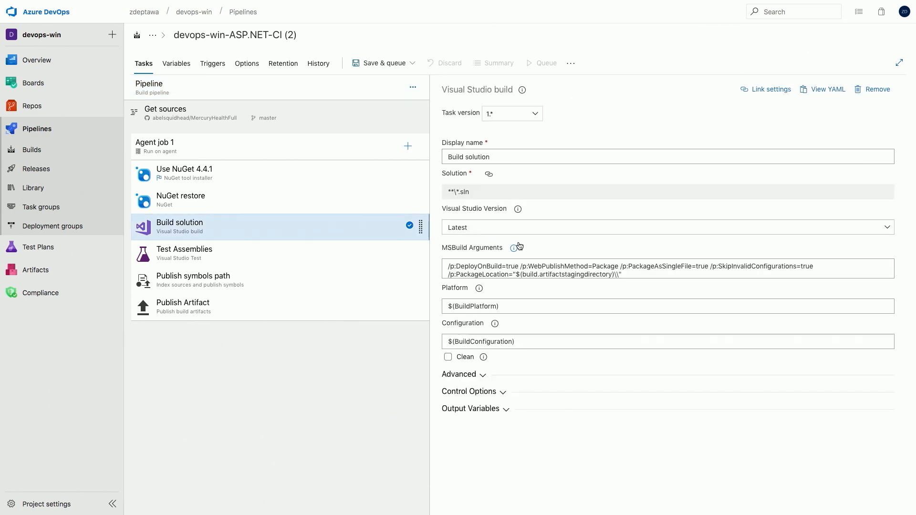
mouse_move(193, 228)
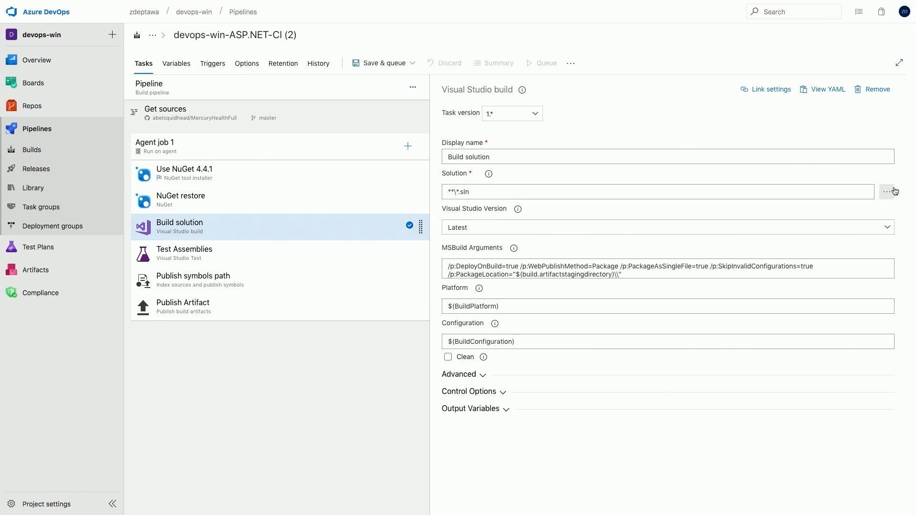
Point the Build solution task at Web/src/MercuryHealth.sln
left_click(887, 192)
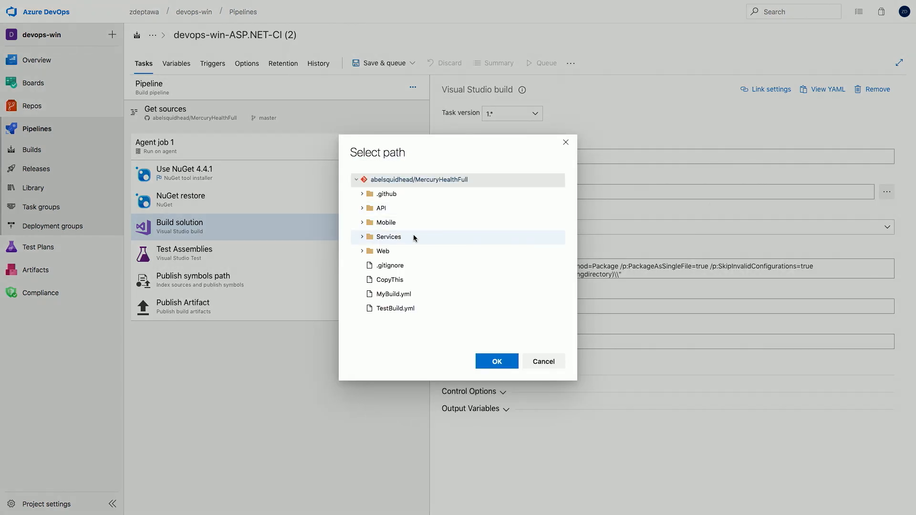
left_click(363, 251)
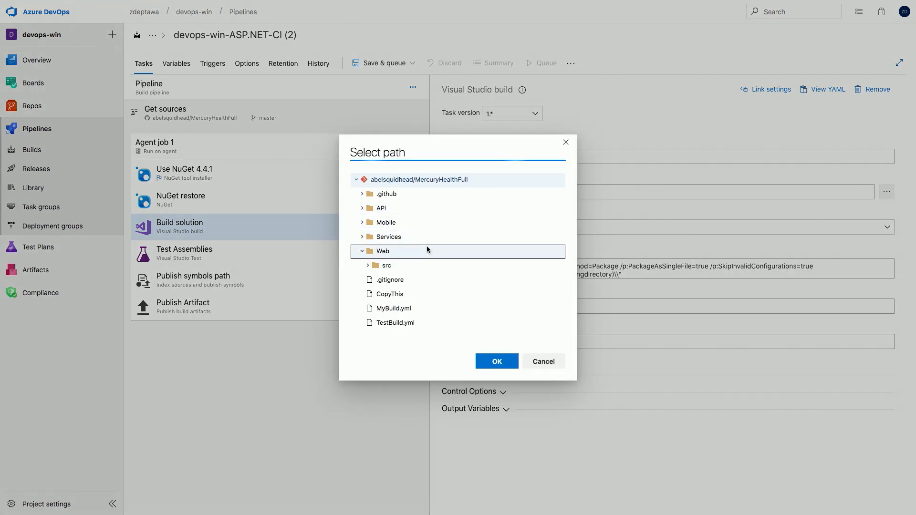
left_click(386, 265)
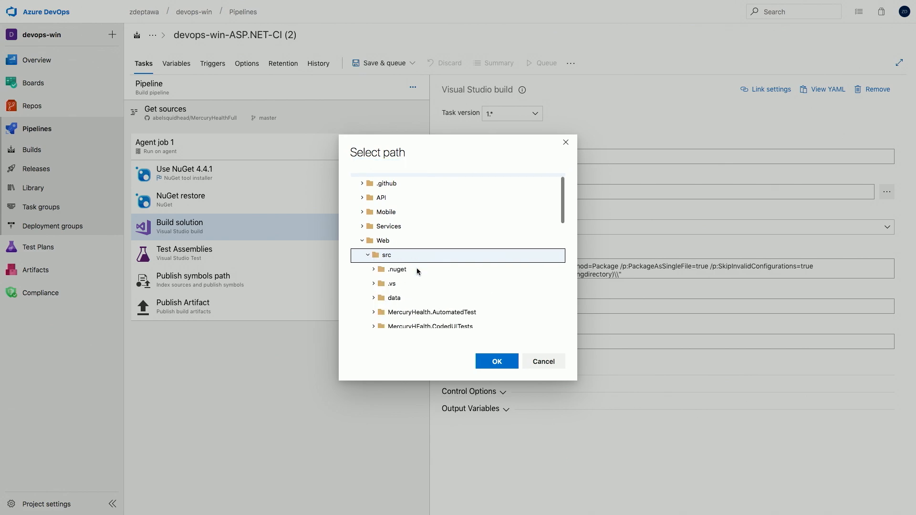
scroll("down", 3)
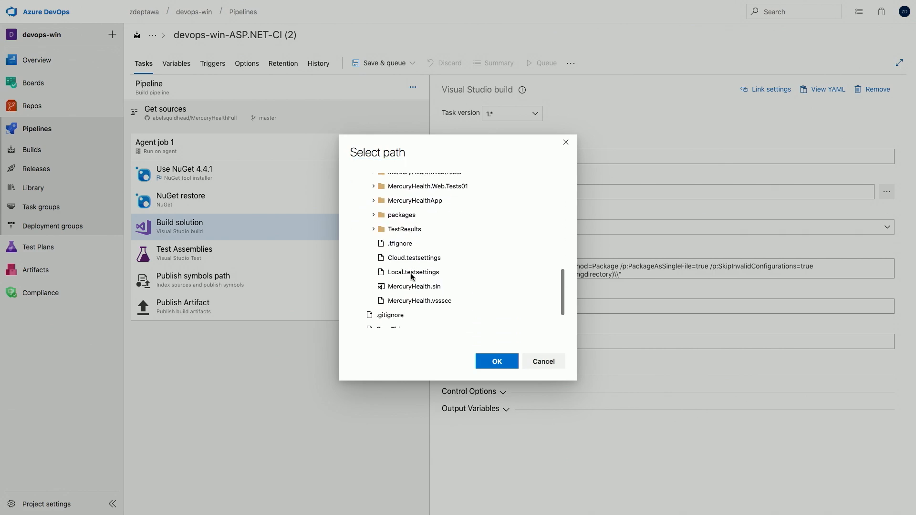
left_click(415, 263)
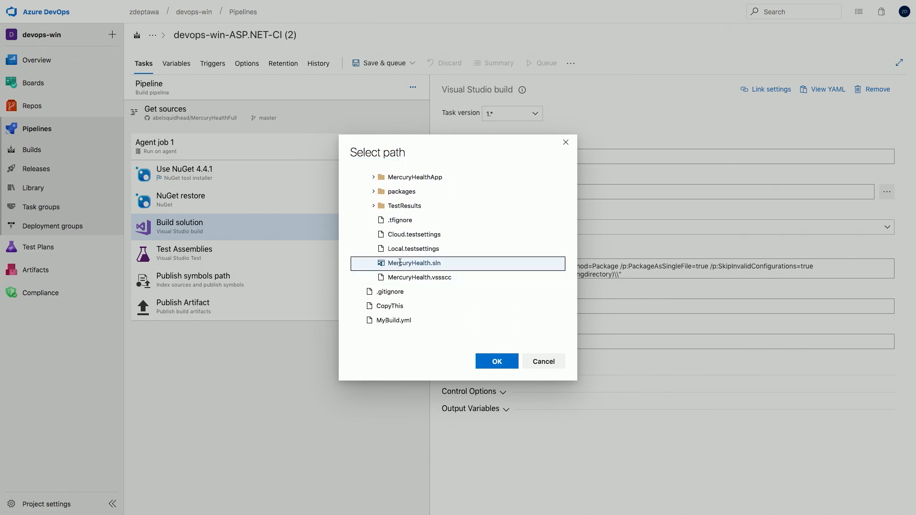
left_click(496, 361)
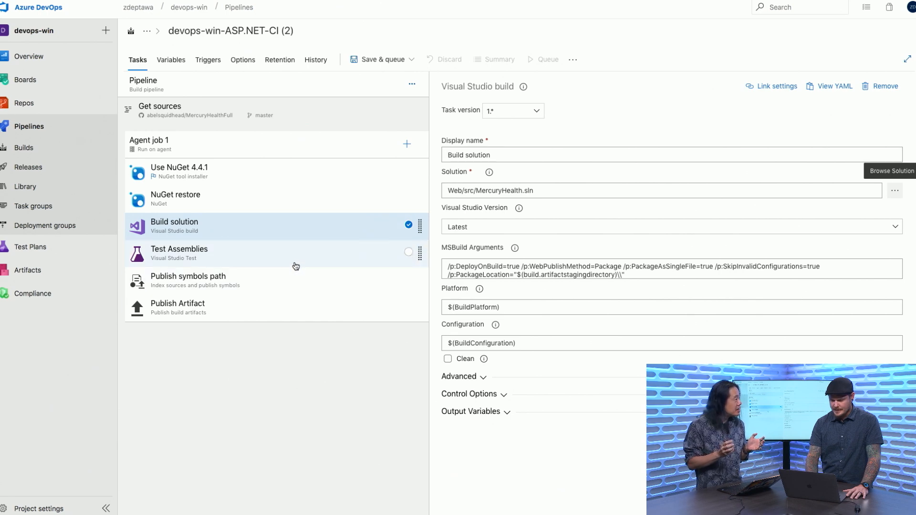
Set the Test Assemblies filter criteria to 'TestCategory=Unit Test'
left_click(180, 253)
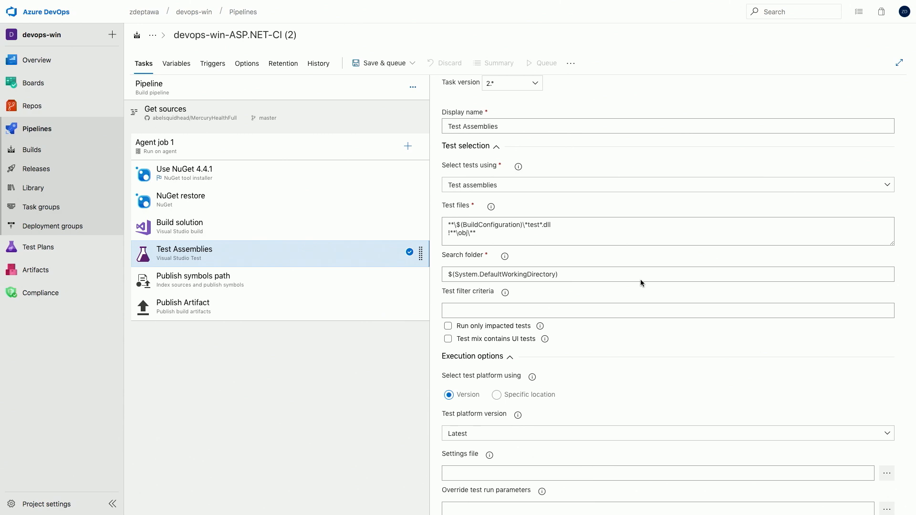
mouse_move(629, 295)
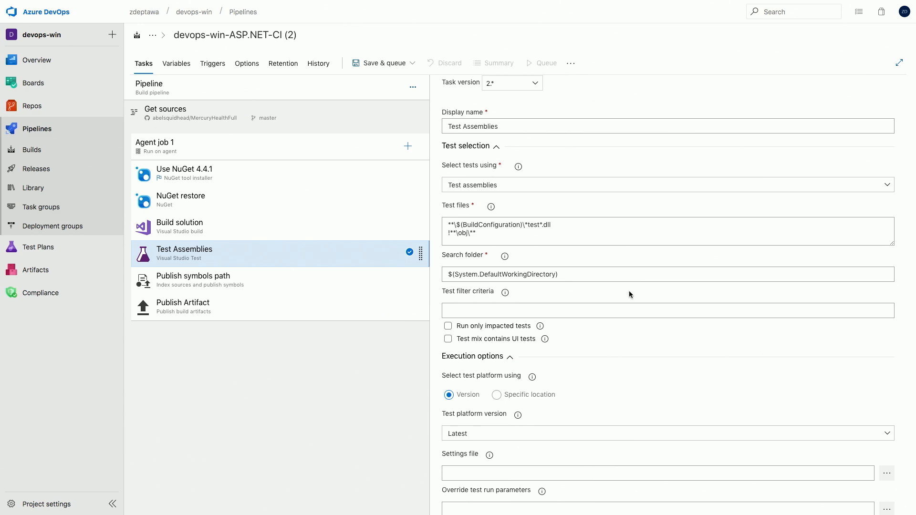
scroll("down", 3)
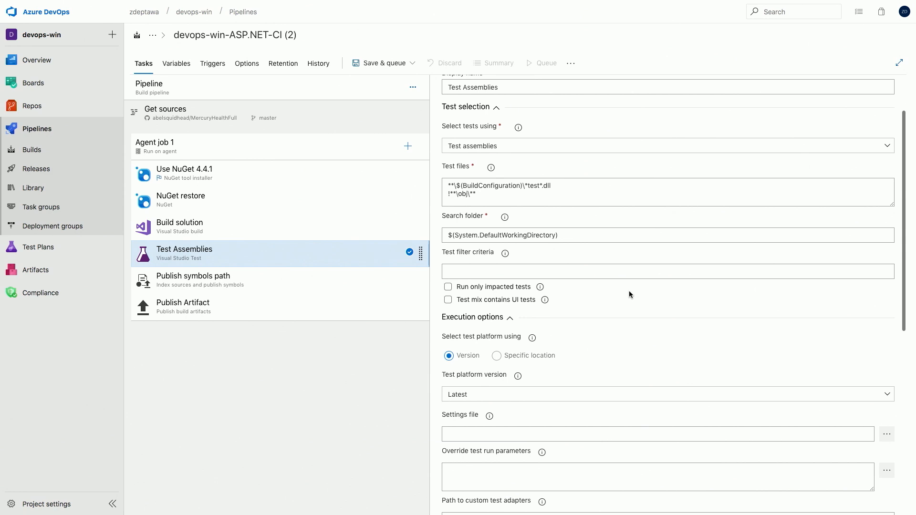
left_click(643, 270)
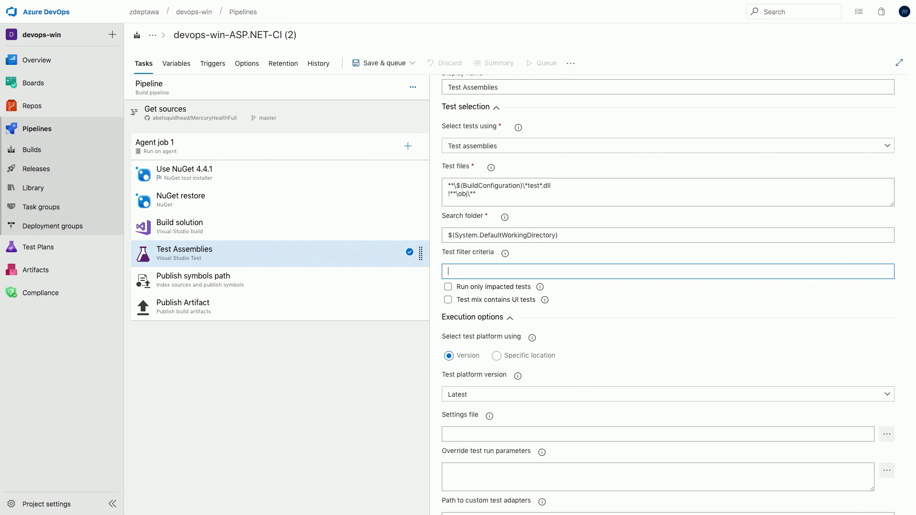
type("TestCategory=Unit Test")
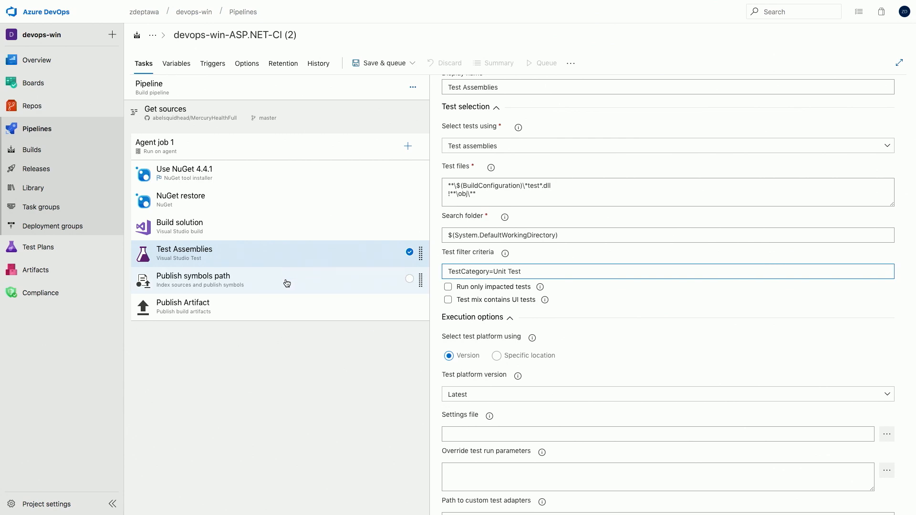
mouse_move(390, 352)
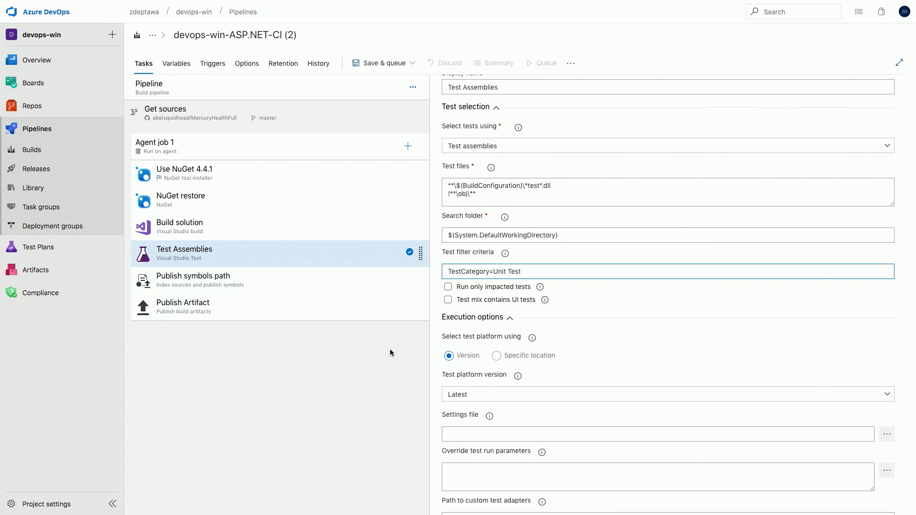
mouse_move(417, 126)
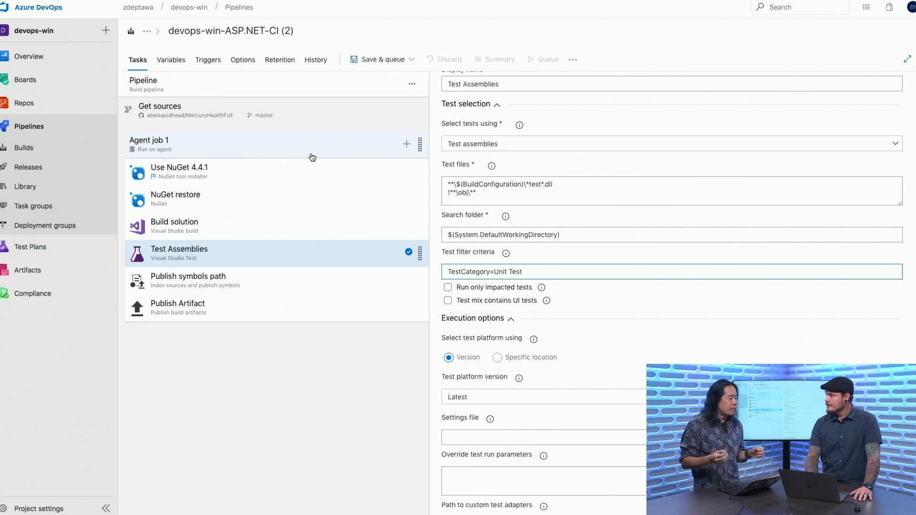
mouse_move(356, 158)
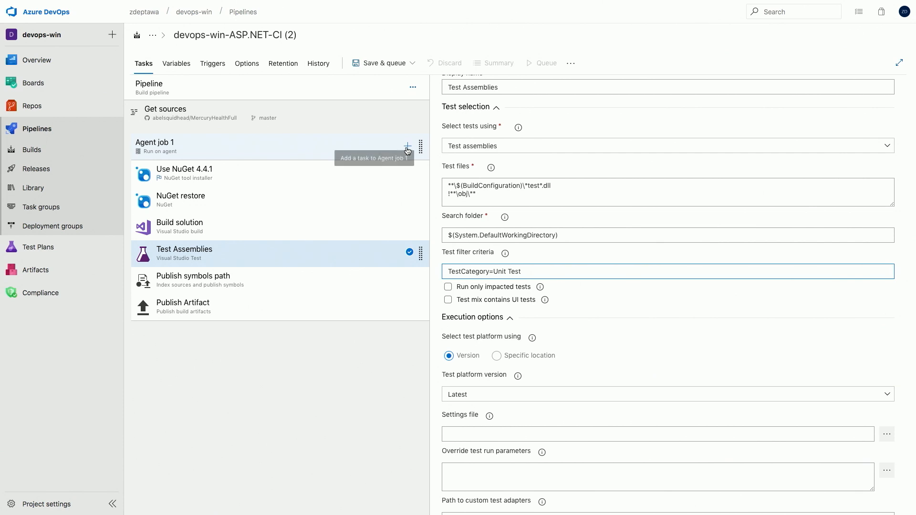
Add a Copy files task to Agent job 1 and name it DACPAC
left_click(407, 146)
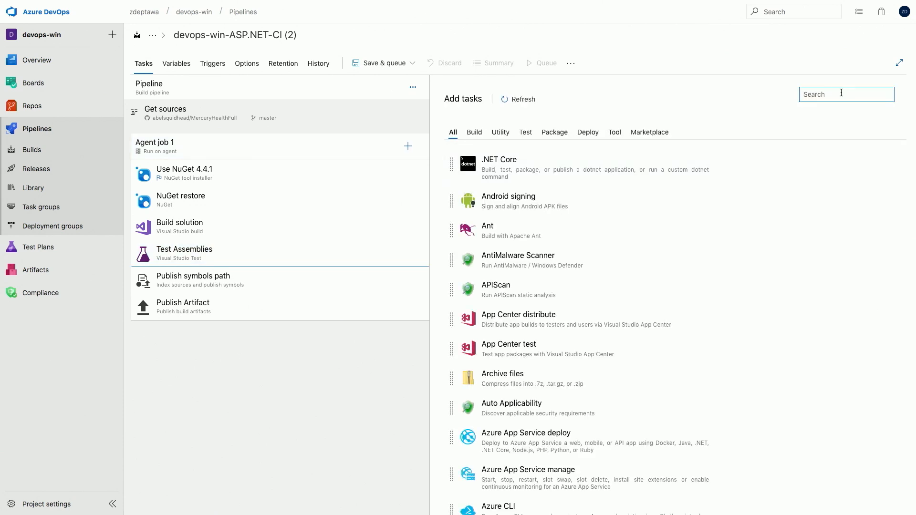
type("copy")
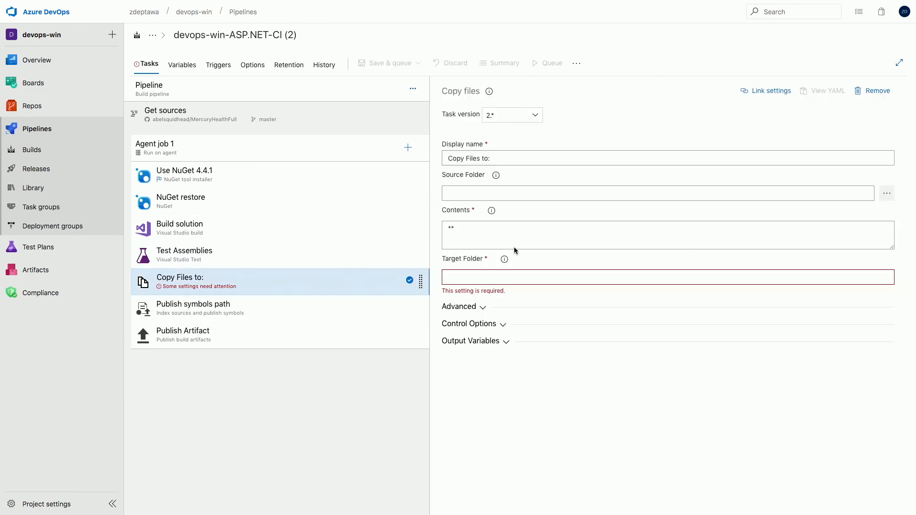
type("D")
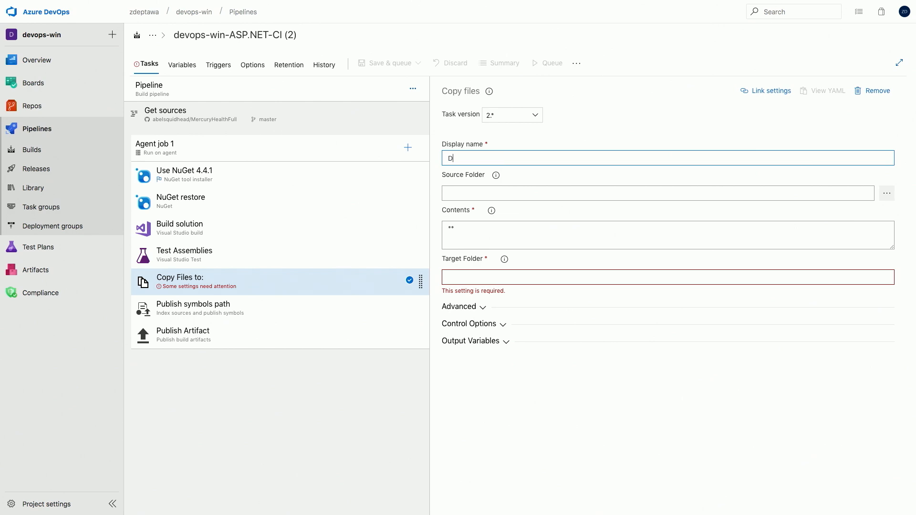
type("AC")
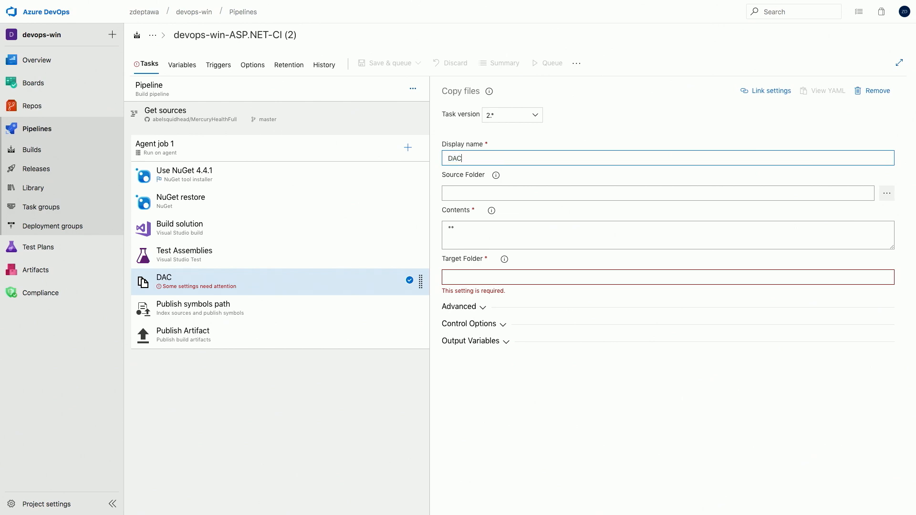
type("PAC")
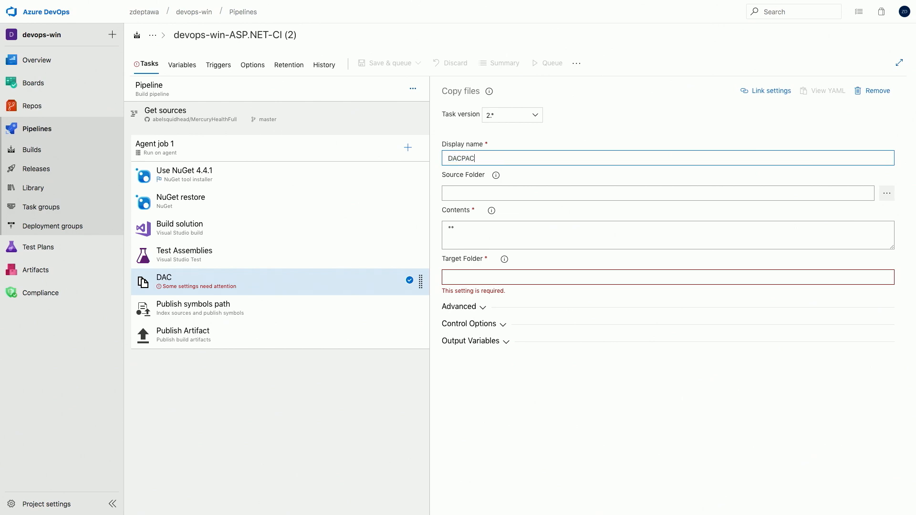
Copy from $(build.sourcesdirectory) to $(build.artifactstagingdirectory) with the bin build-output contents pattern
left_click(657, 193)
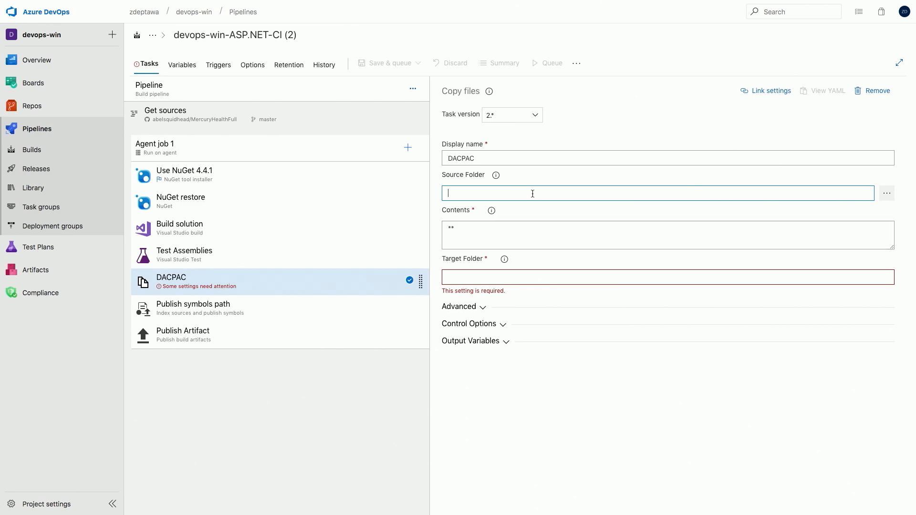
type("$(build.sourcesdirectory)")
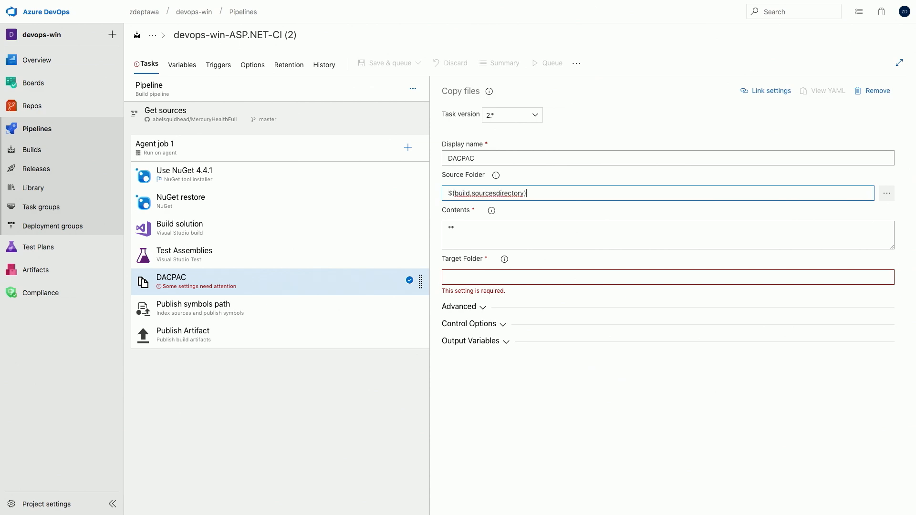
mouse_move(509, 209)
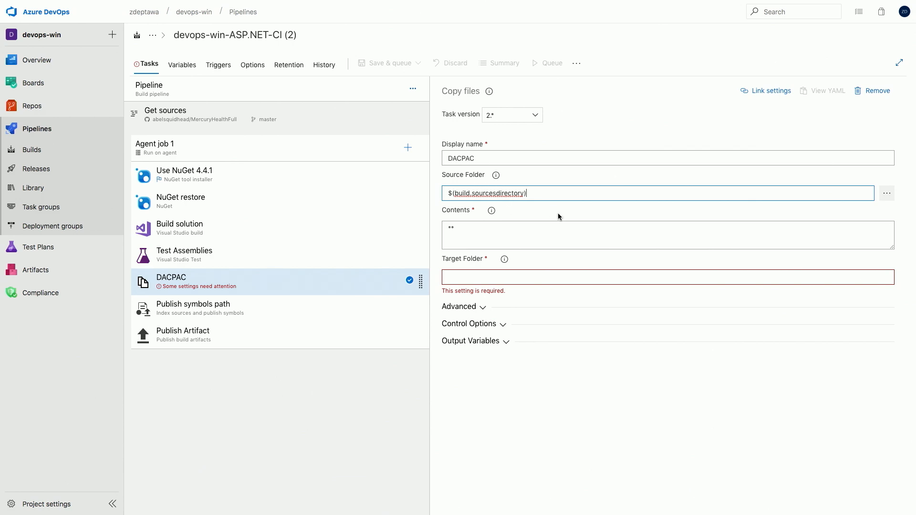
left_click(666, 234)
type("\\bin\\$(BuildConfiguration)\\")
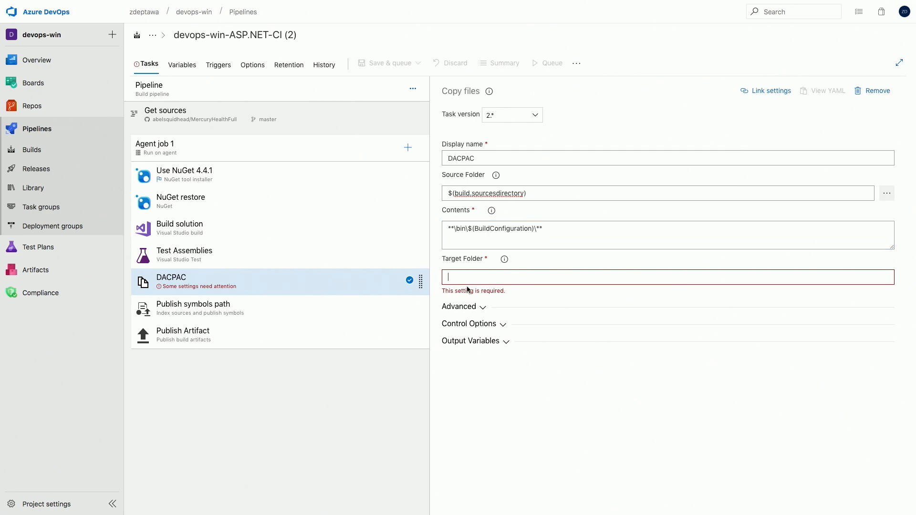
mouse_move(577, 289)
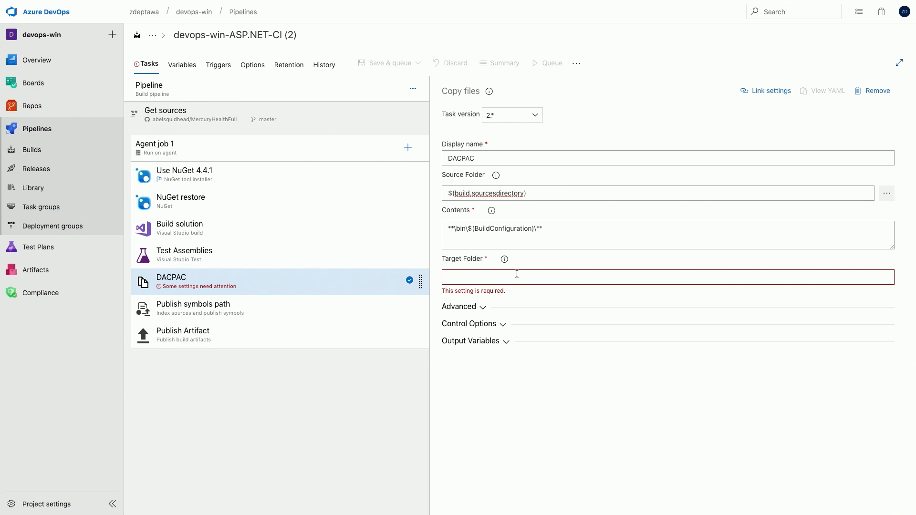
type("$(build.artifactstagingdirectory)")
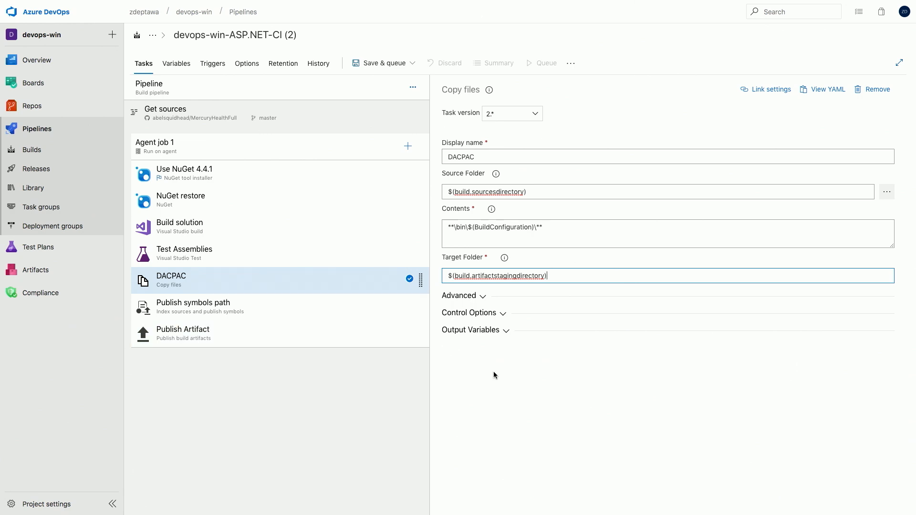
mouse_move(532, 376)
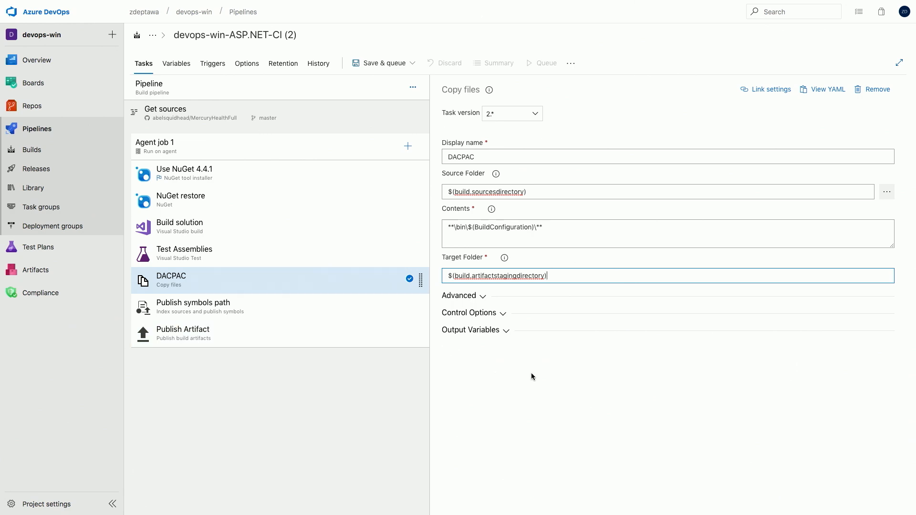
mouse_move(272, 300)
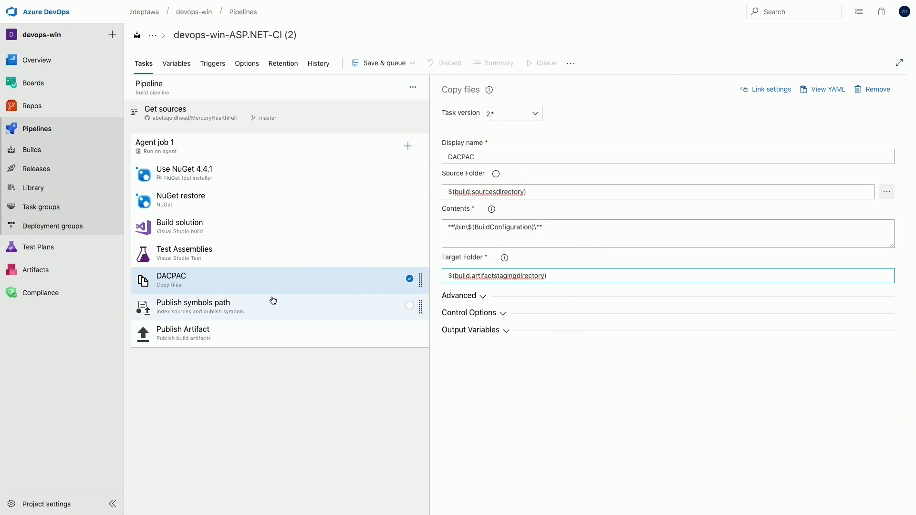
Save the pipeline and queue build #20190912.1 on master
left_click(182, 333)
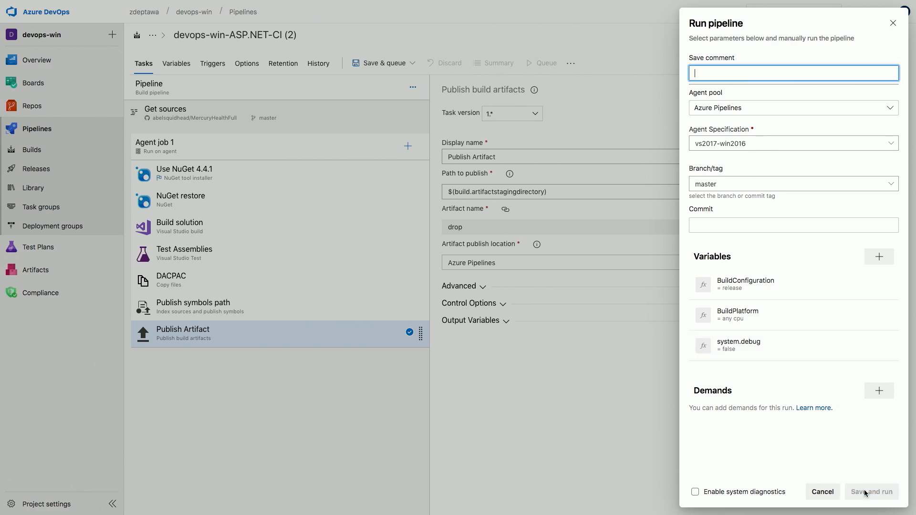
left_click(871, 491)
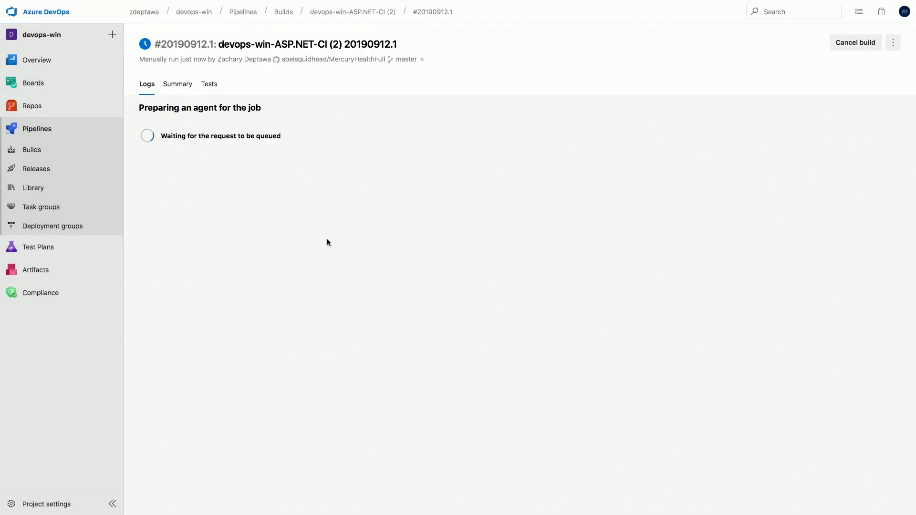